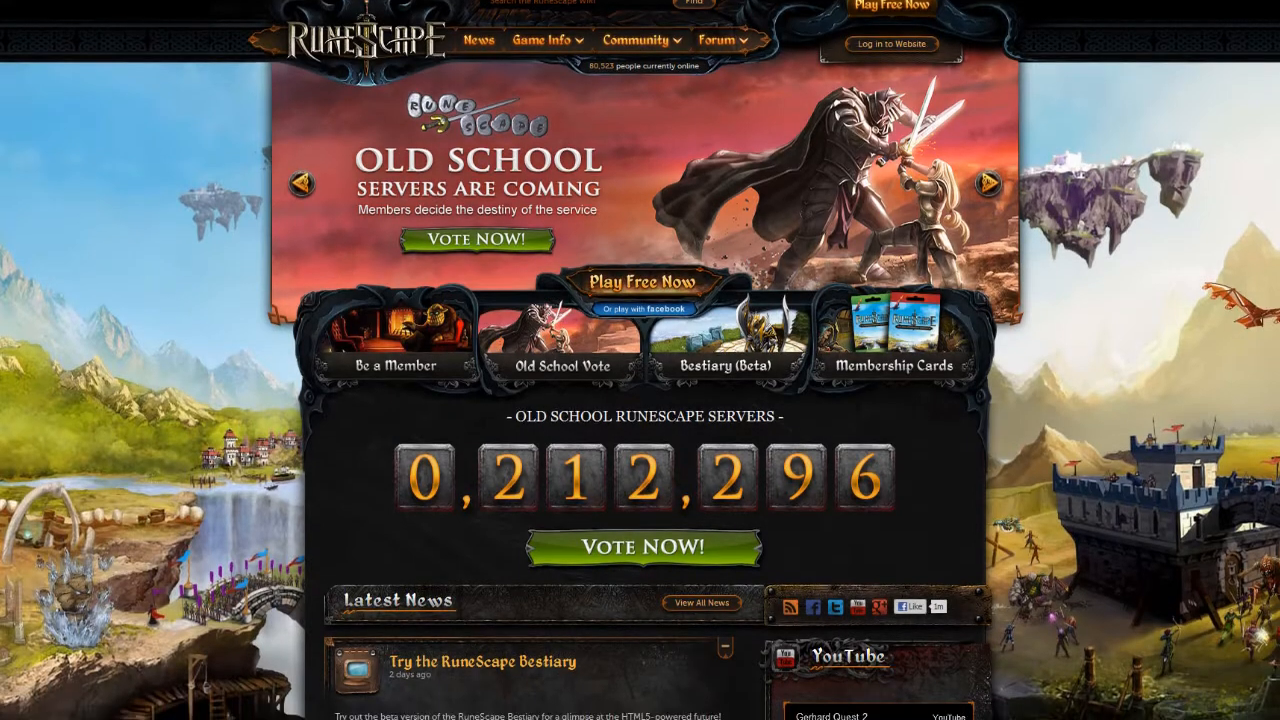
Scroll down the RuneScape homepage to the Old School Servers Q&A news post
scroll(down, 3)
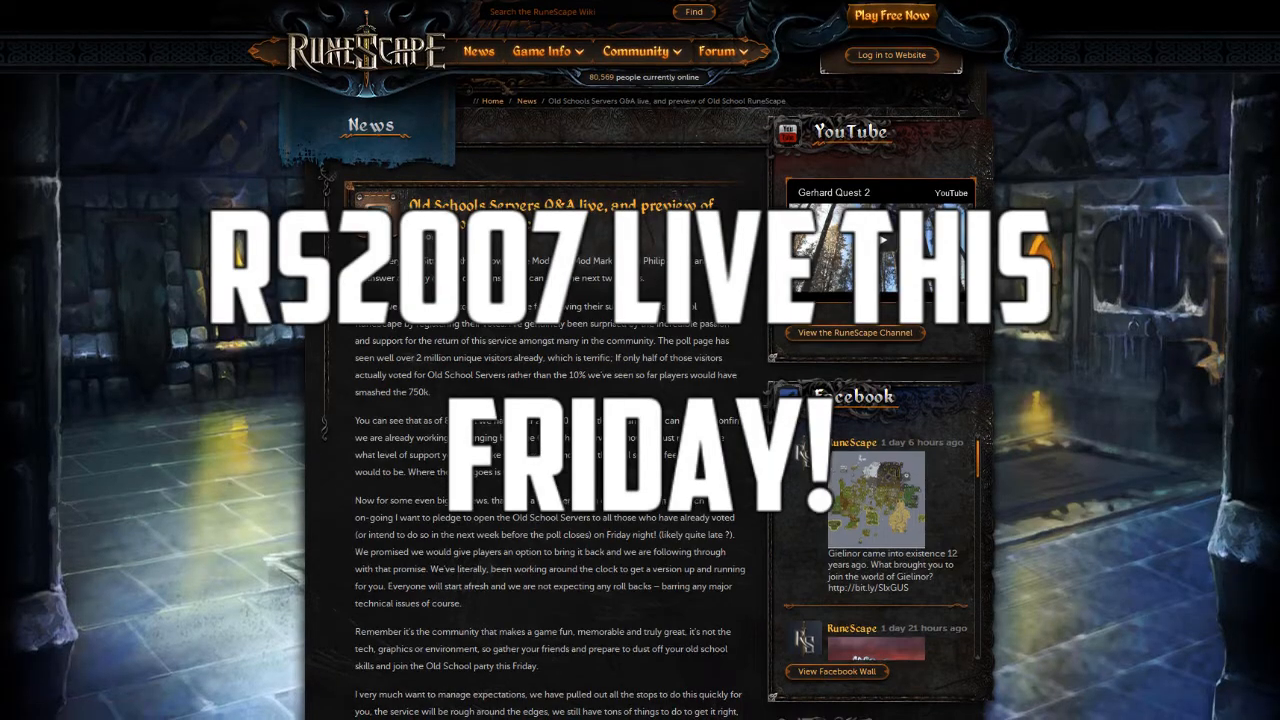
scroll(down, 3)
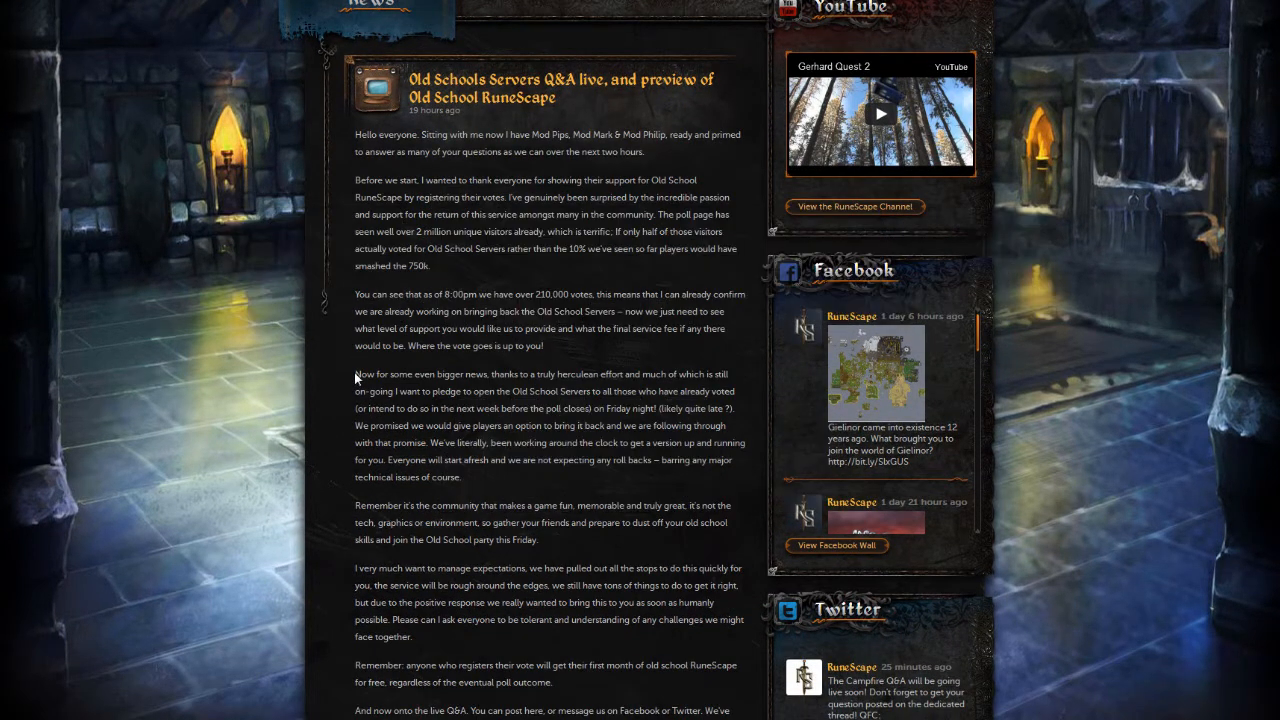
drag(356, 374, 616, 374)
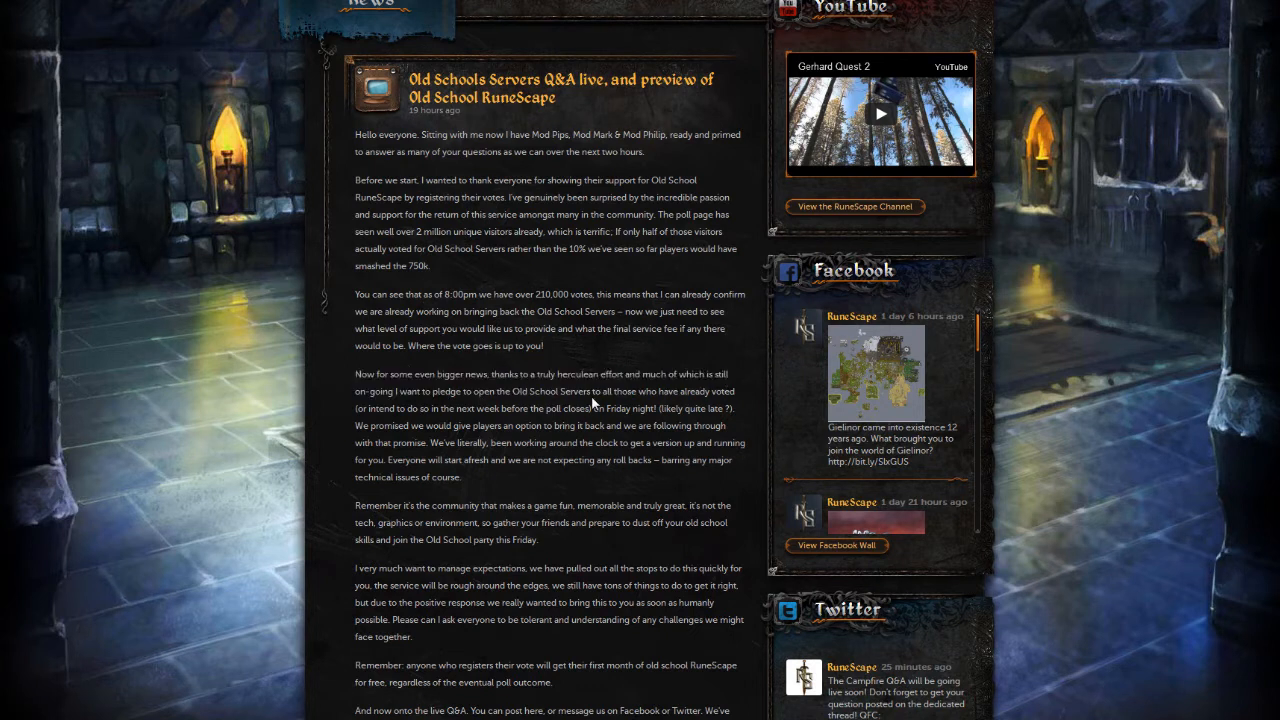
mouse_move(640, 404)
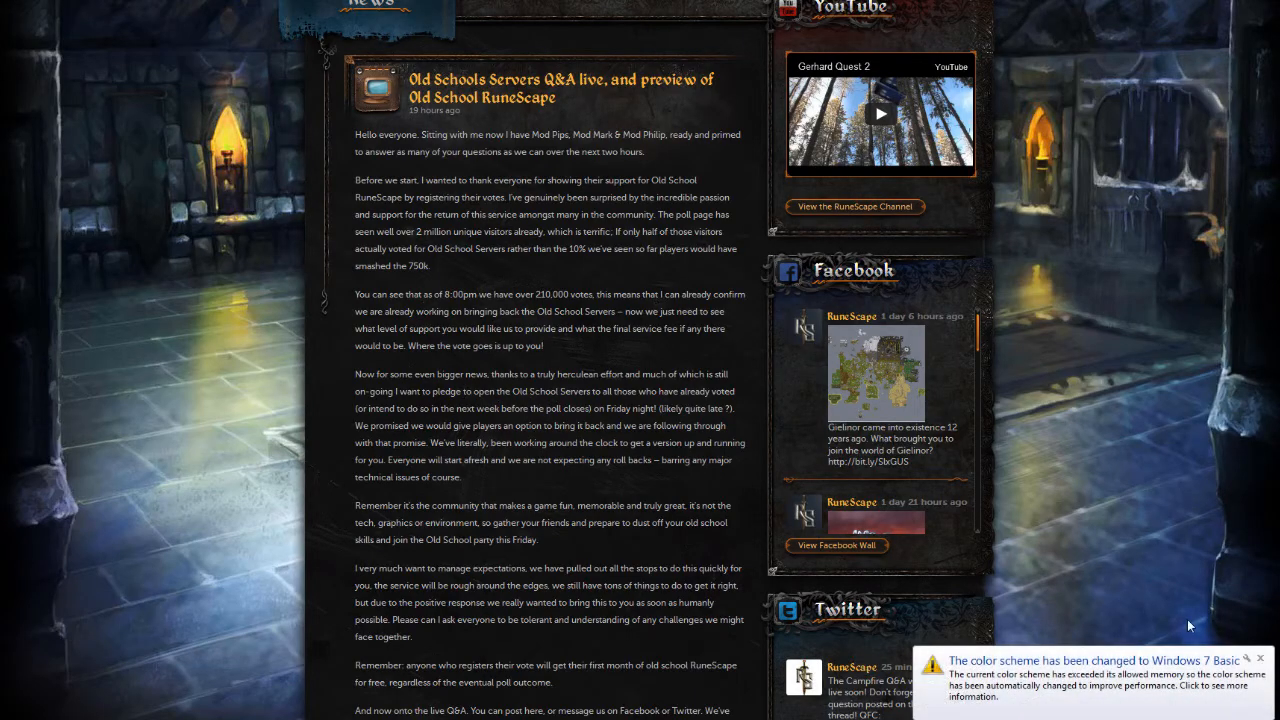
click(1260, 660)
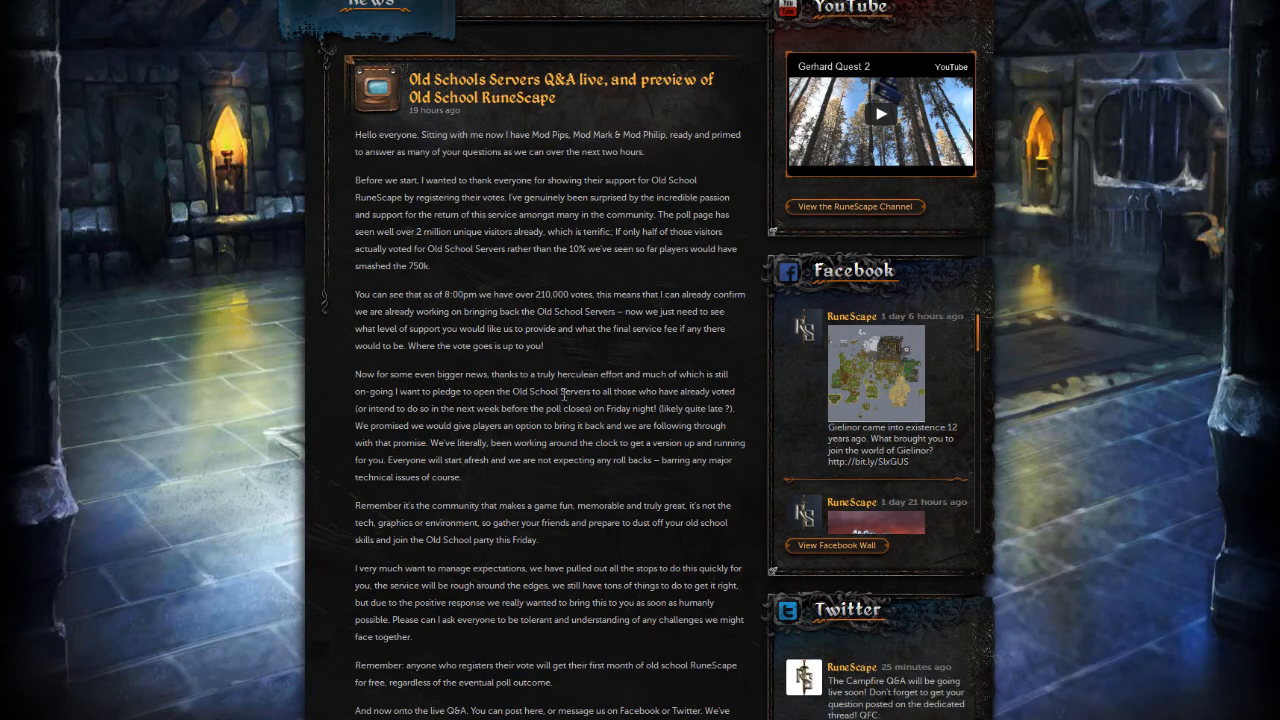
drag(392, 390, 508, 390)
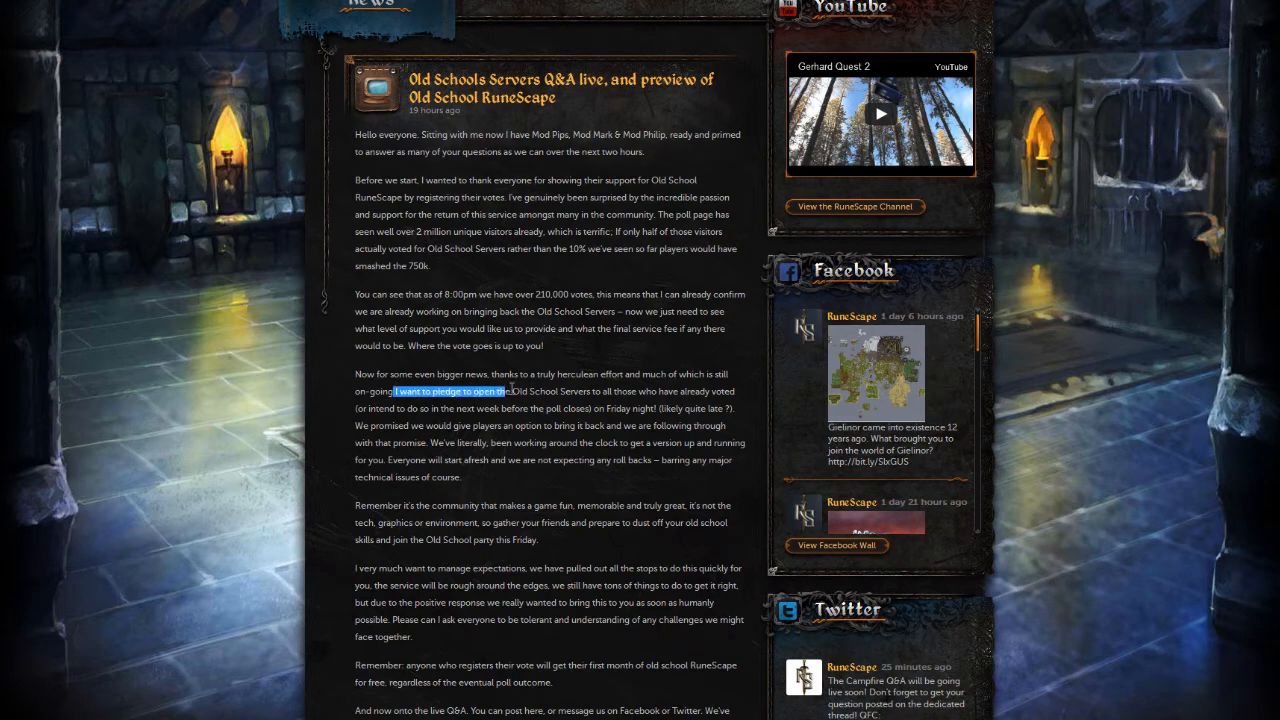
drag(398, 390, 590, 408)
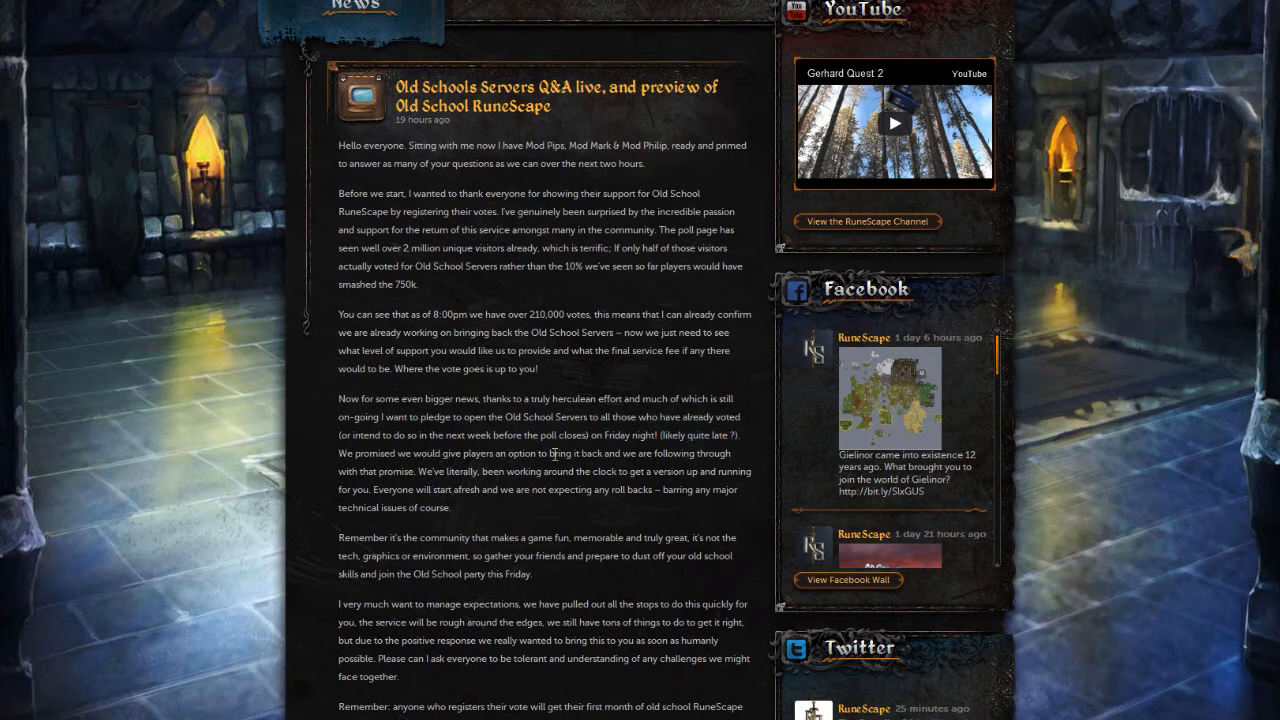
mouse_move(628, 486)
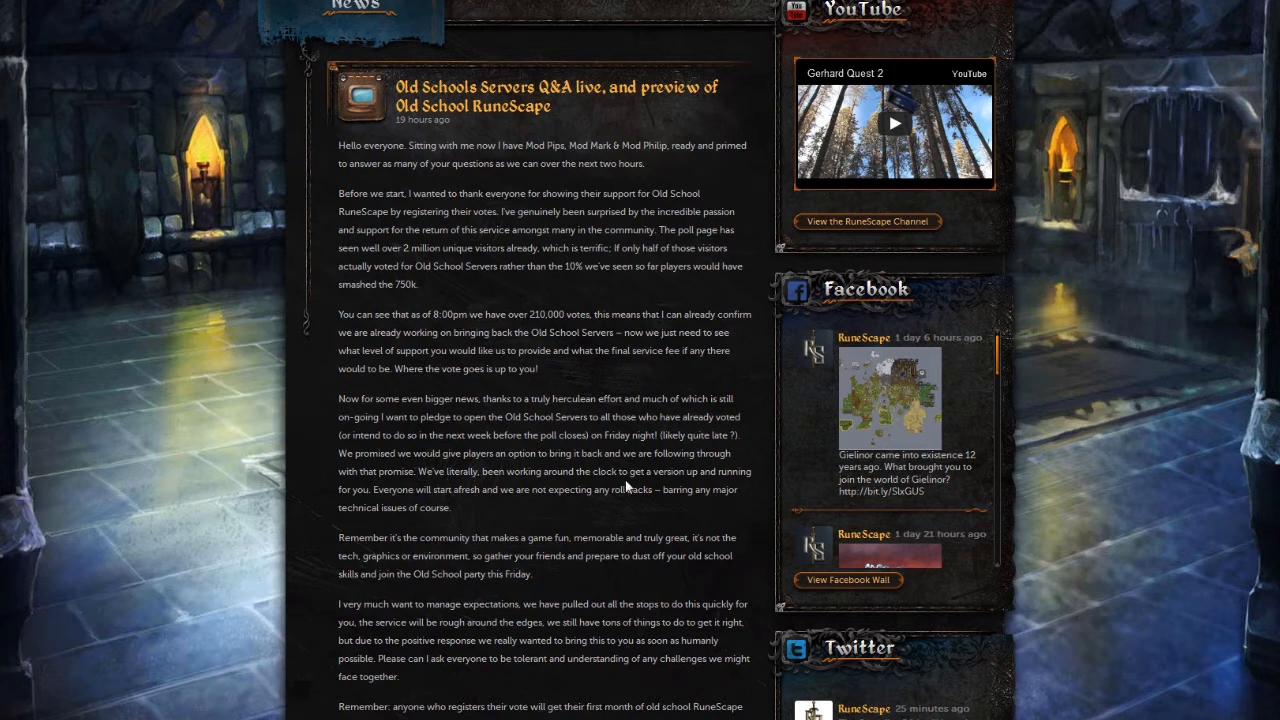
scroll(down, 3)
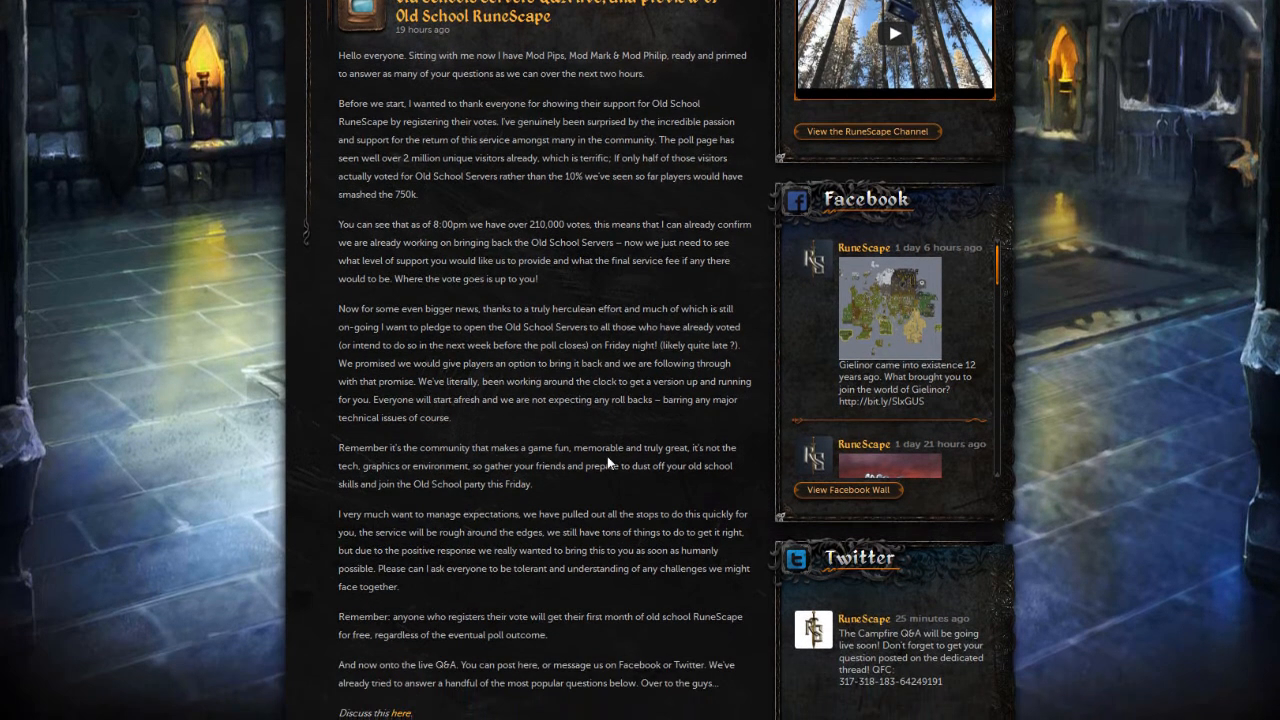
mouse_move(504, 528)
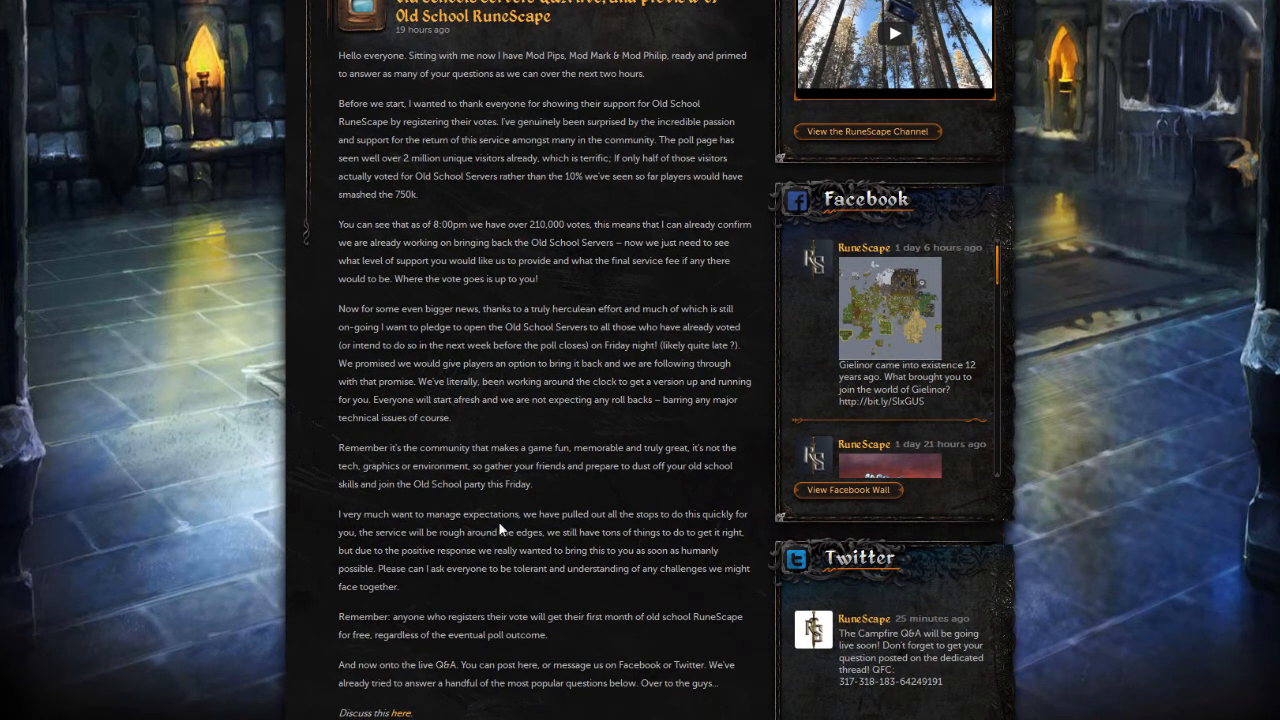
mouse_move(584, 640)
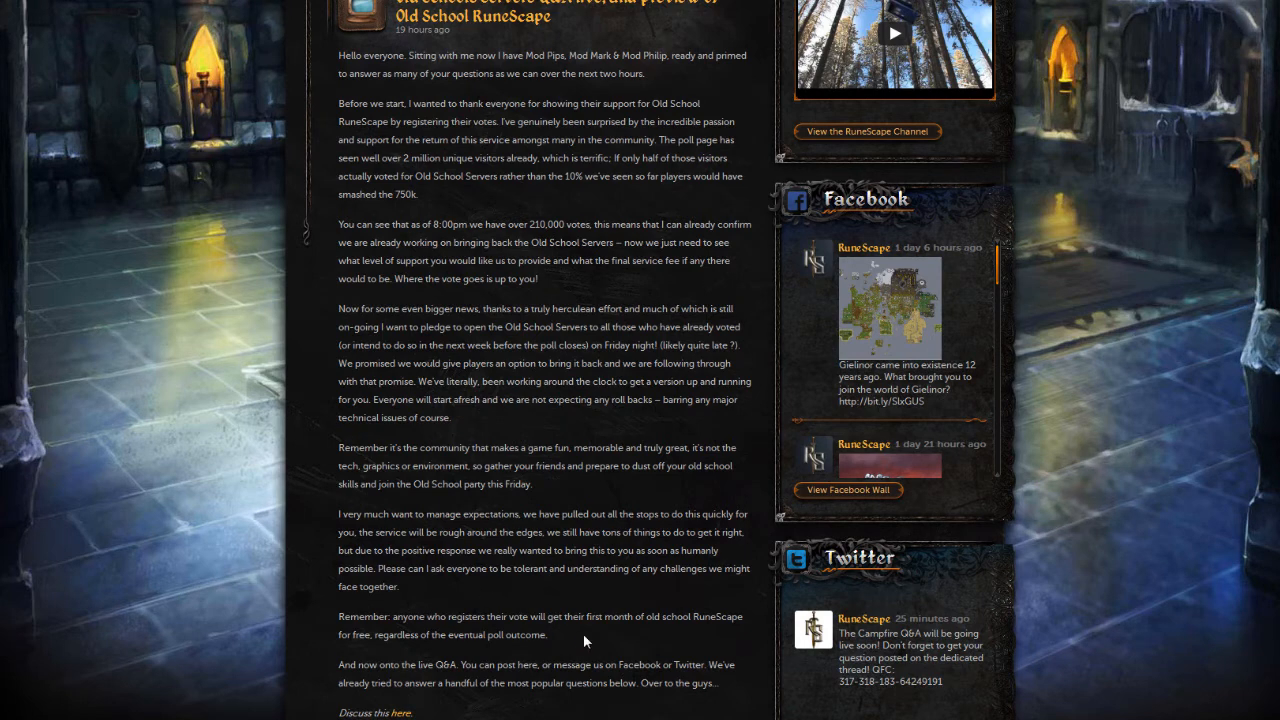
scroll(up, 3)
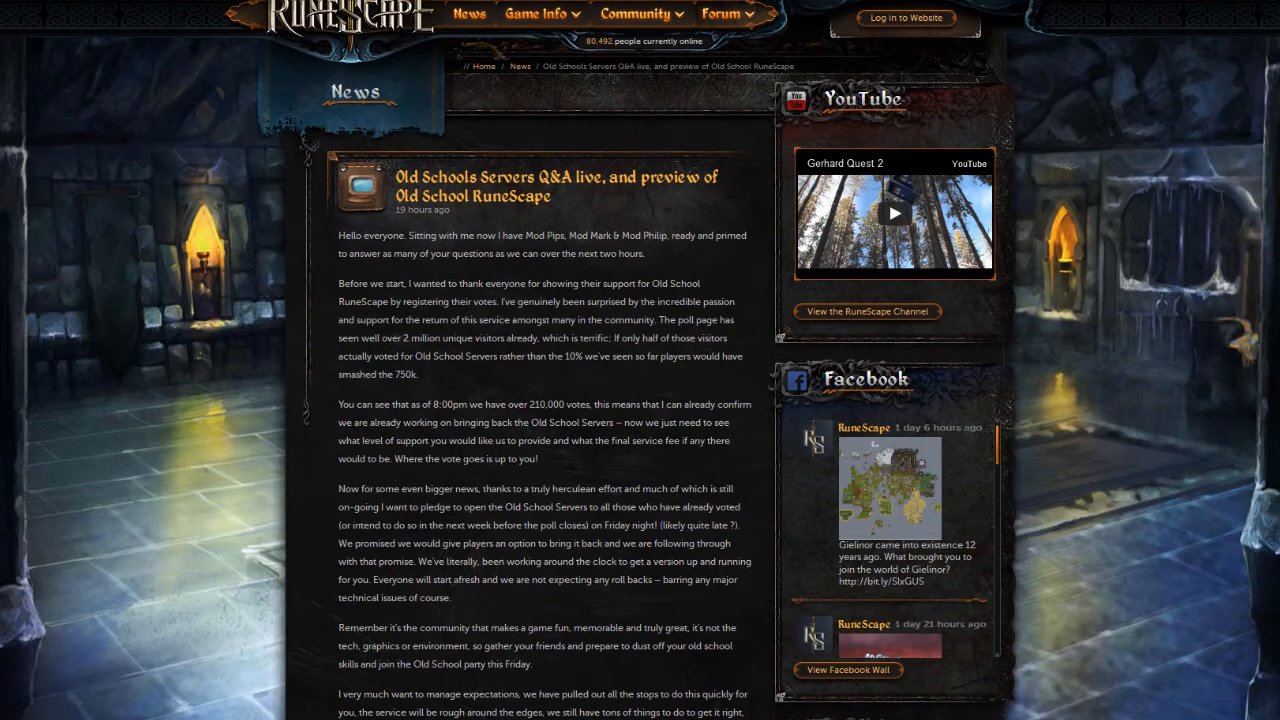